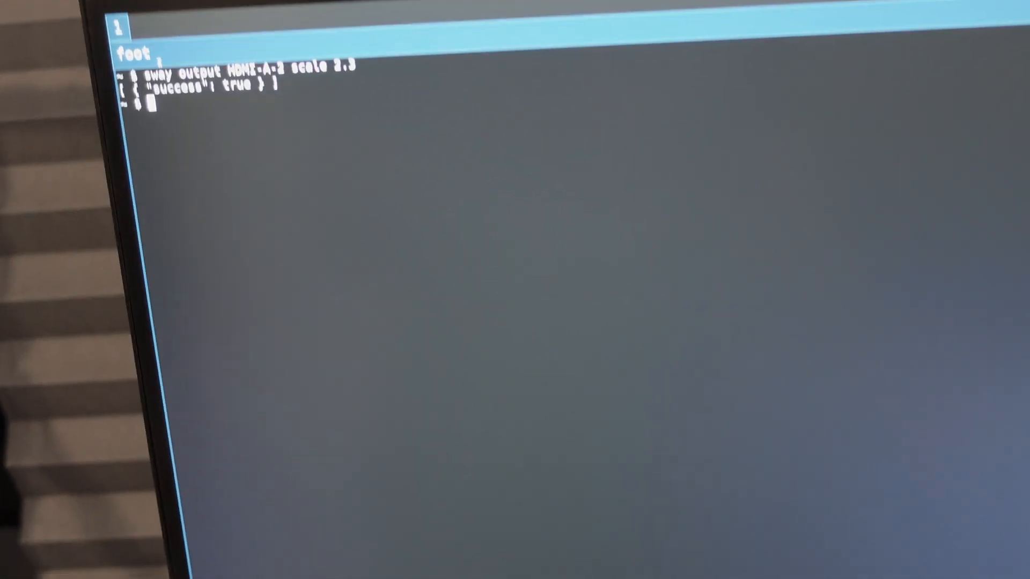
{"action": "type", "text": "lscpu"}
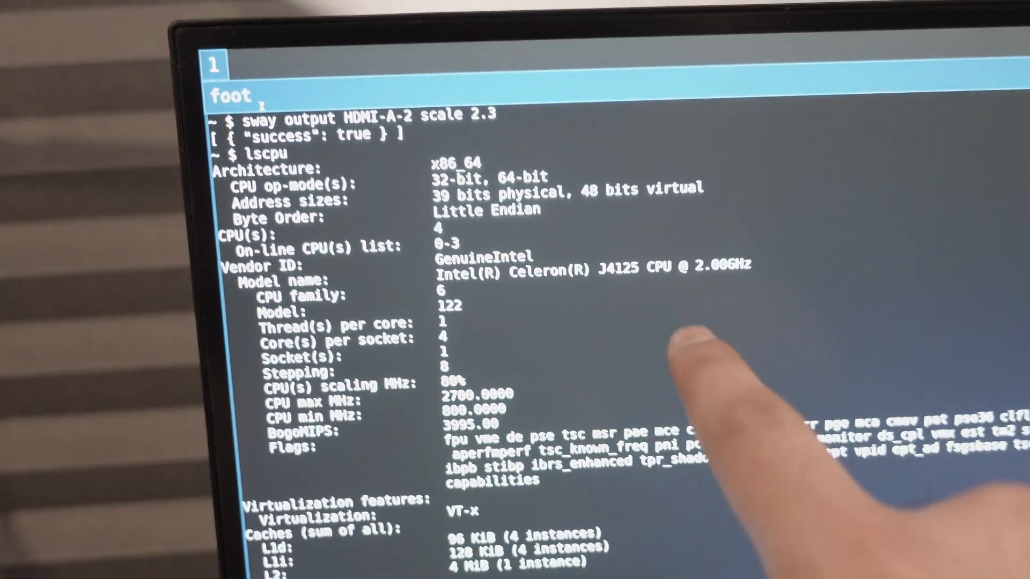
{"action": "type", "text": "top"}
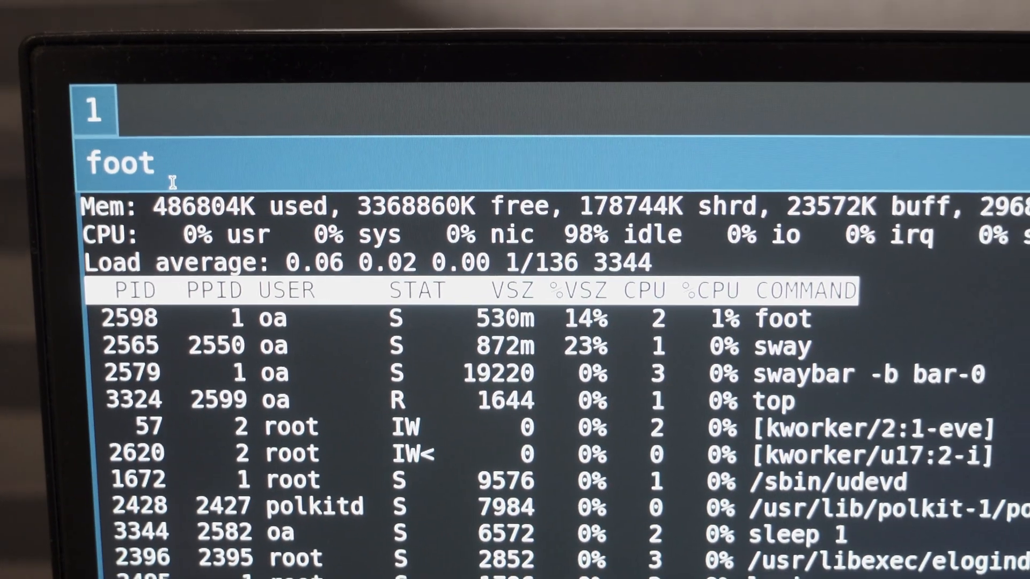